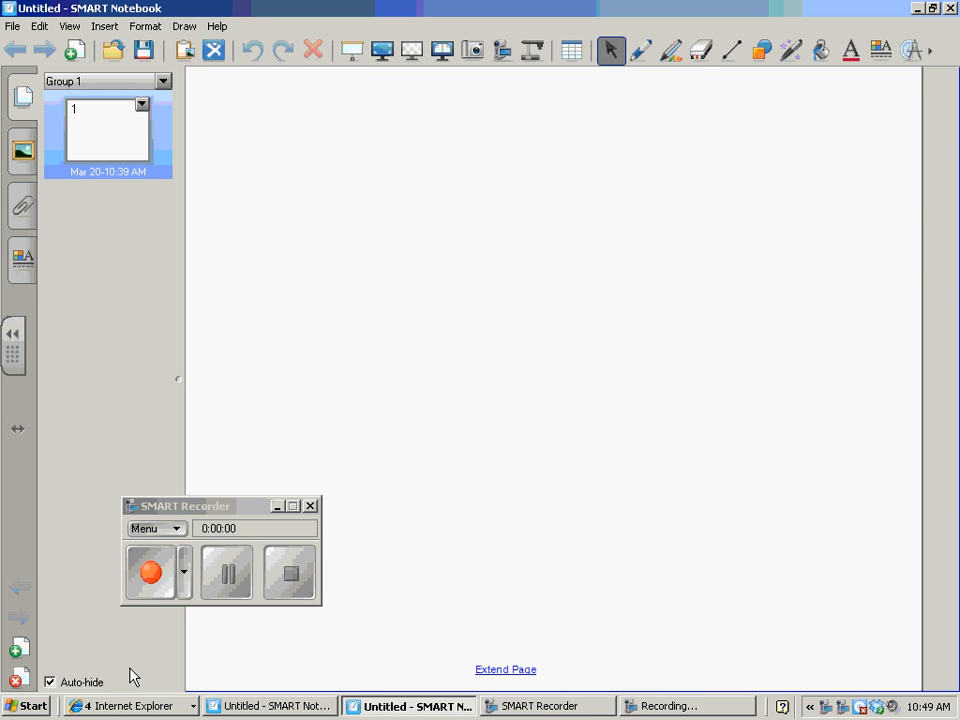
# - With the pen, handwrite the title "Station model" and draw a small circle below it
pyautogui.click(640, 50)
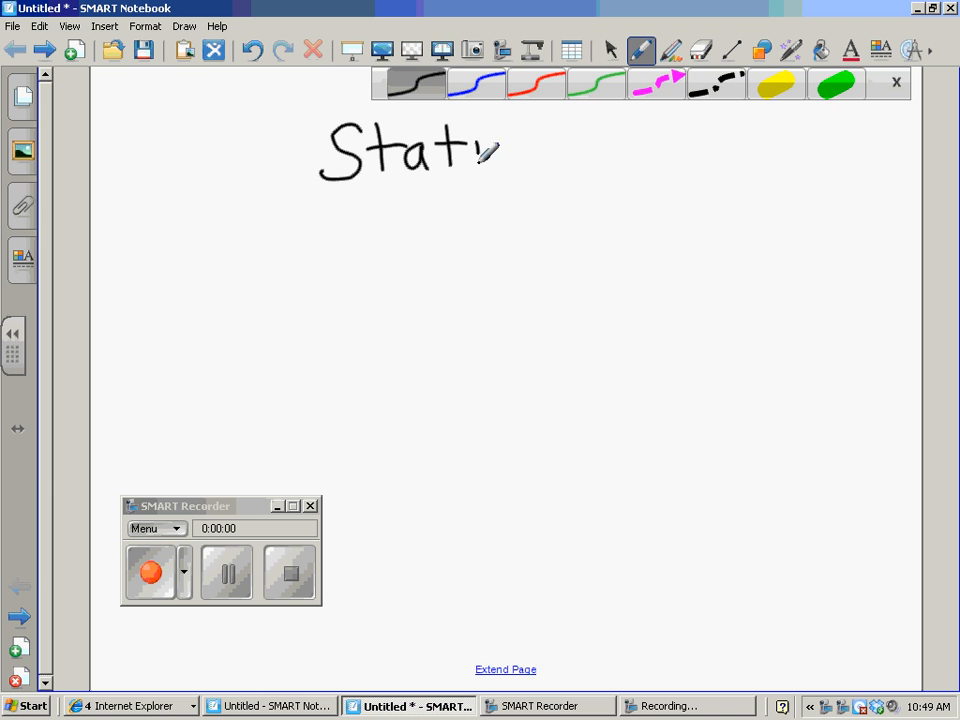
pyautogui.moveTo(490, 150); pyautogui.dragTo(600, 160)
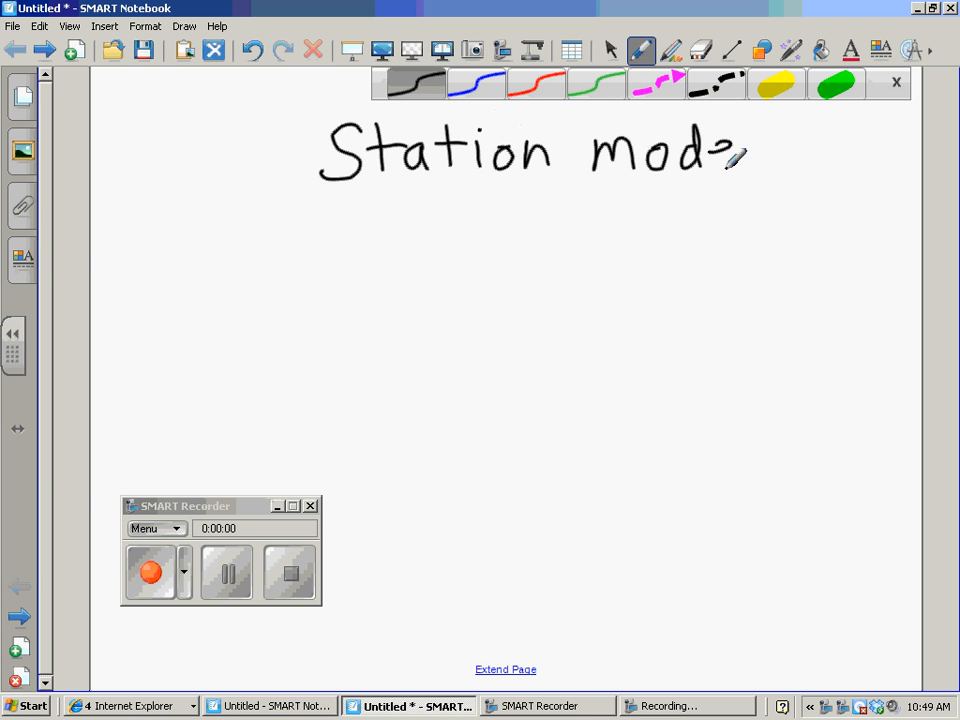
pyautogui.moveTo(720, 156); pyautogui.dragTo(760, 160)
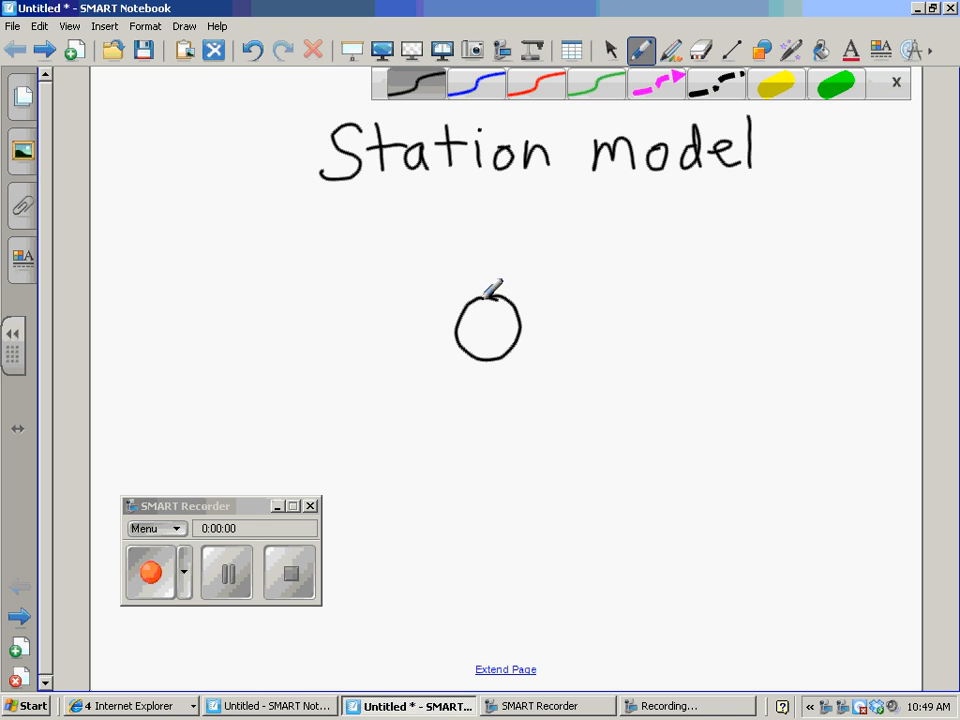
# - Shade most of the circle black to indicate sky cover
pyautogui.moveTo(460, 330); pyautogui.dragTo(530, 324)
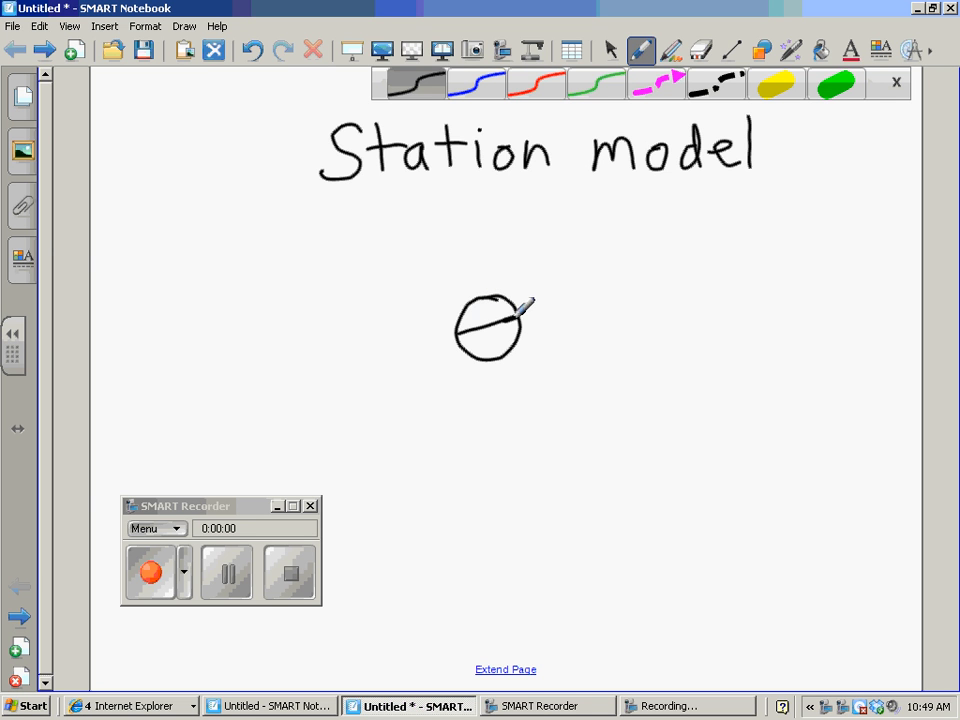
pyautogui.moveTo(520, 304); pyautogui.dragTo(476, 344)
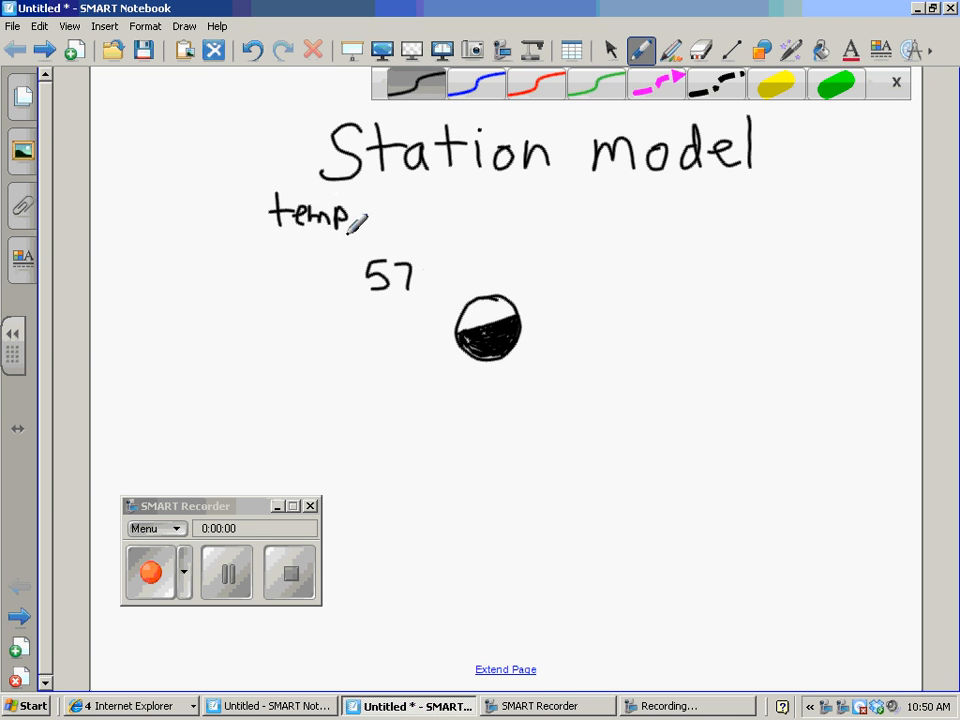
# - Draw an arrow linking the "temp" label to the 57
pyautogui.moveTo(364, 216); pyautogui.dragTo(376, 250)
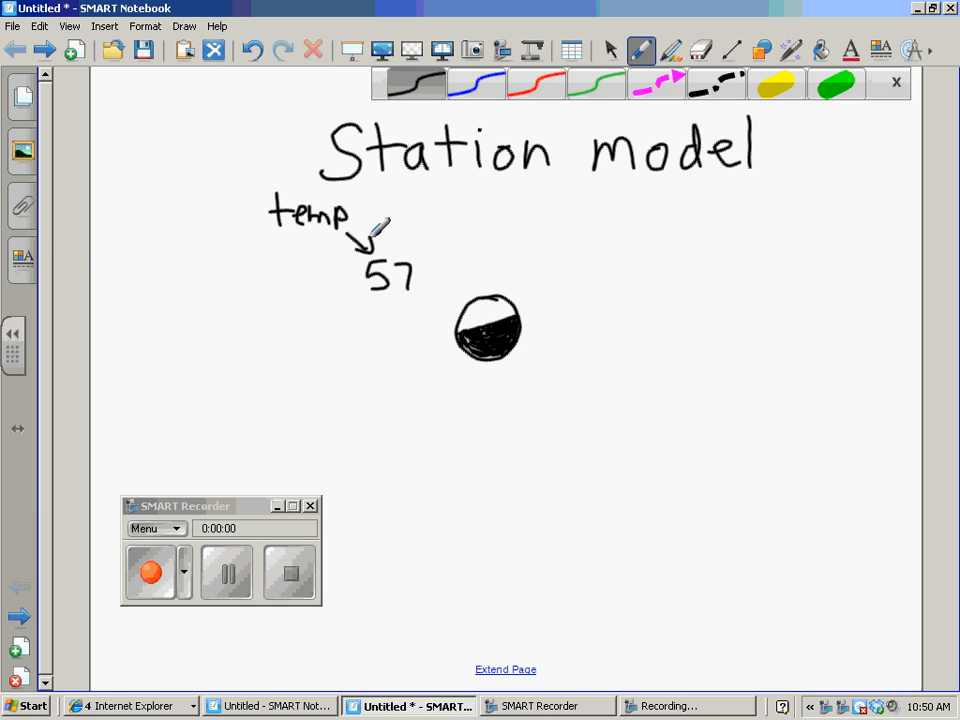
pyautogui.moveTo(390, 336)
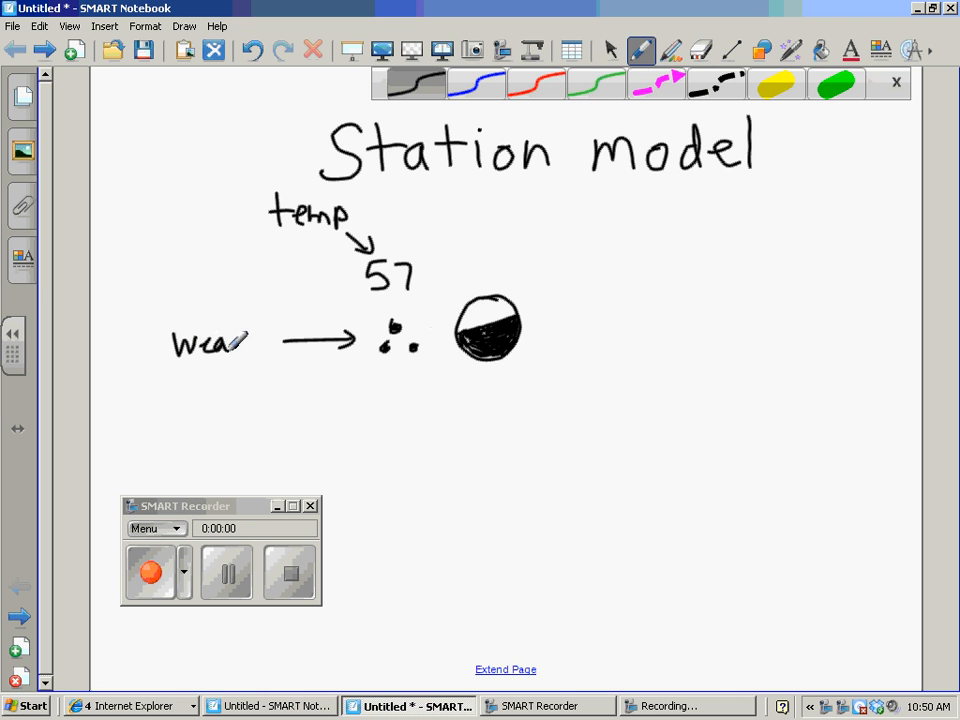
pyautogui.moveTo(250, 340); pyautogui.dragTo(296, 336)
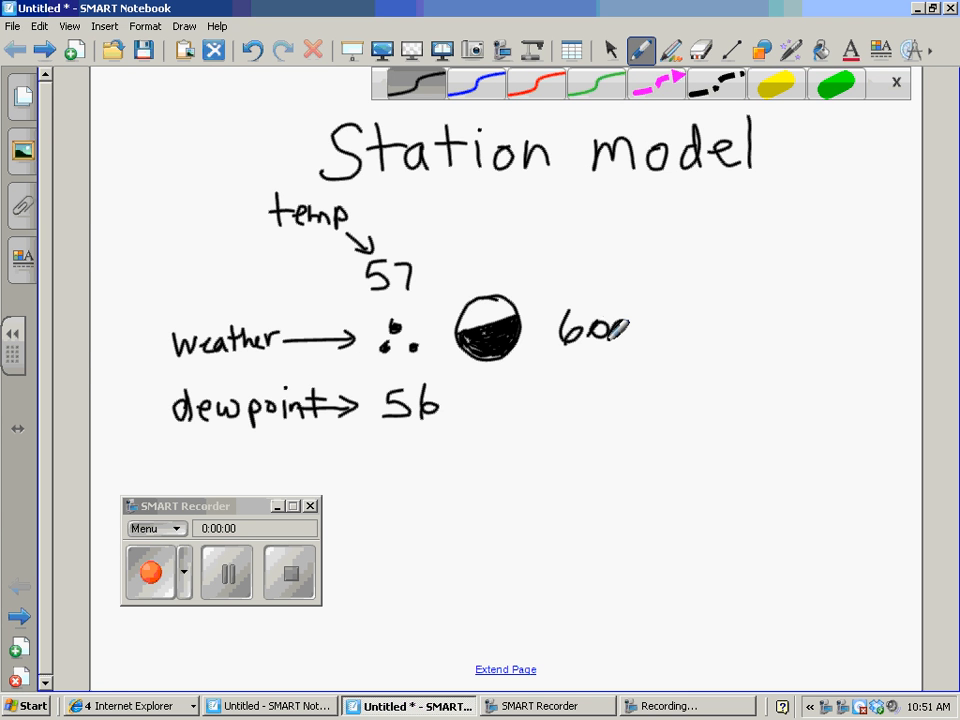
# - Write the pressure value 600 with an arrow to the label "barometric pressure"
pyautogui.moveTo(630, 330); pyautogui.dragTo(664, 320)
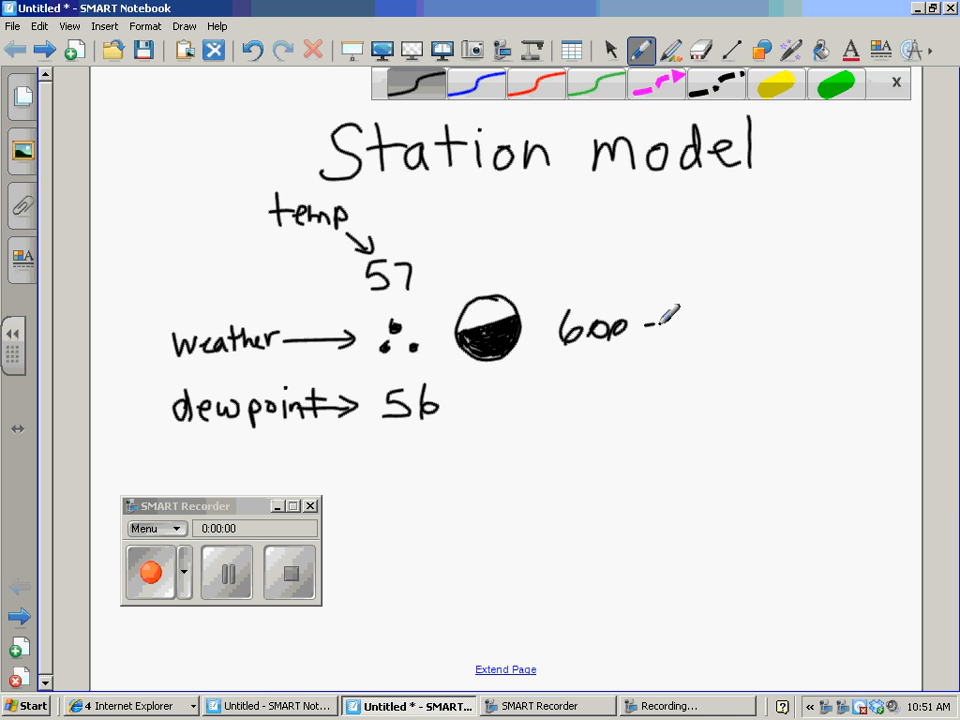
pyautogui.moveTo(660, 330); pyautogui.dragTo(770, 330)
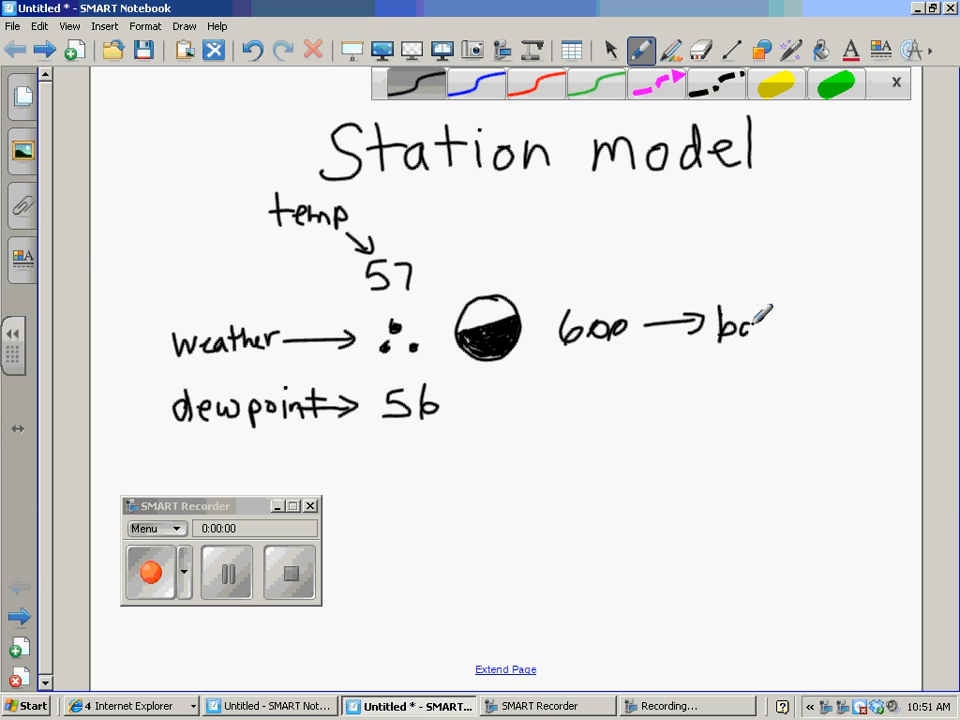
pyautogui.moveTo(776, 316); pyautogui.dragTo(844, 324)
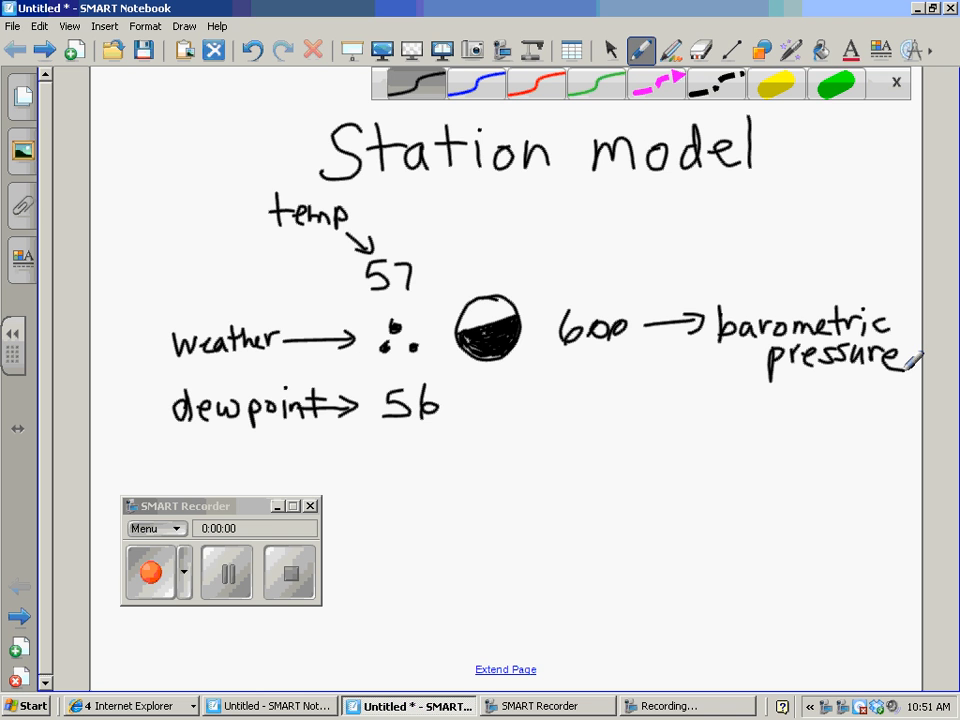
# - Draw a wind barb with a filled flag extending up-right from the circle
pyautogui.moveTo(504, 320); pyautogui.dragTo(596, 204)
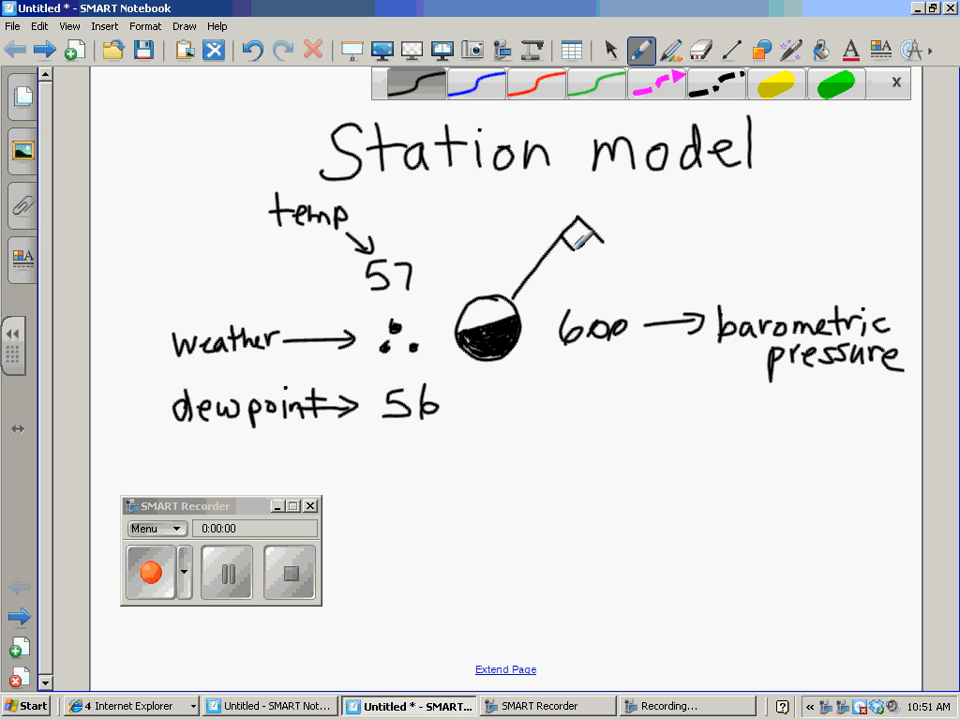
pyautogui.moveTo(576, 240); pyautogui.dragTo(600, 210)
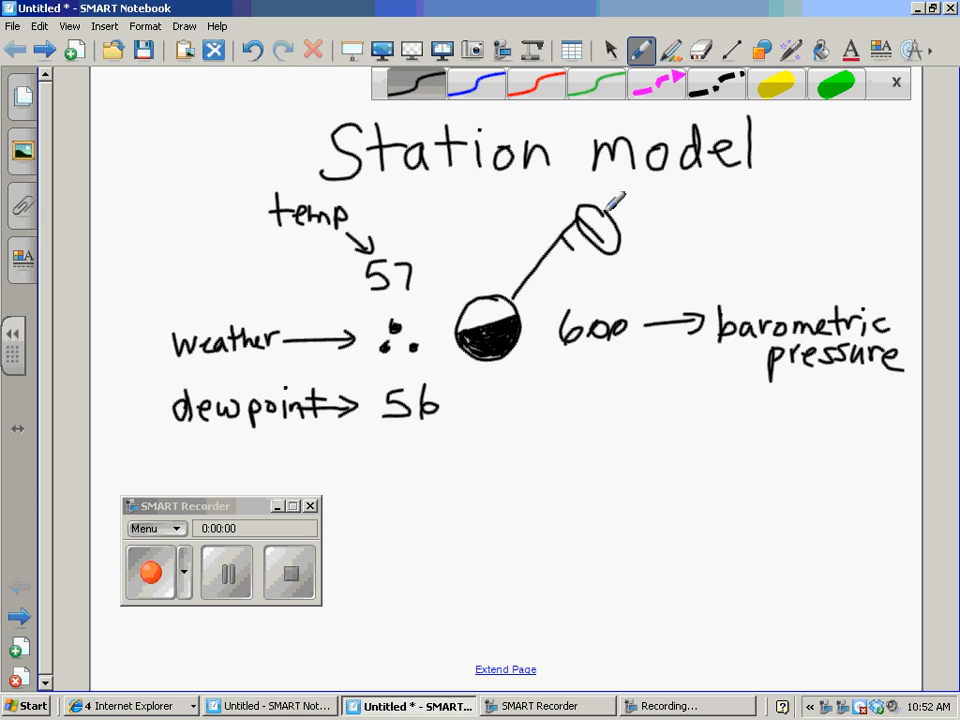